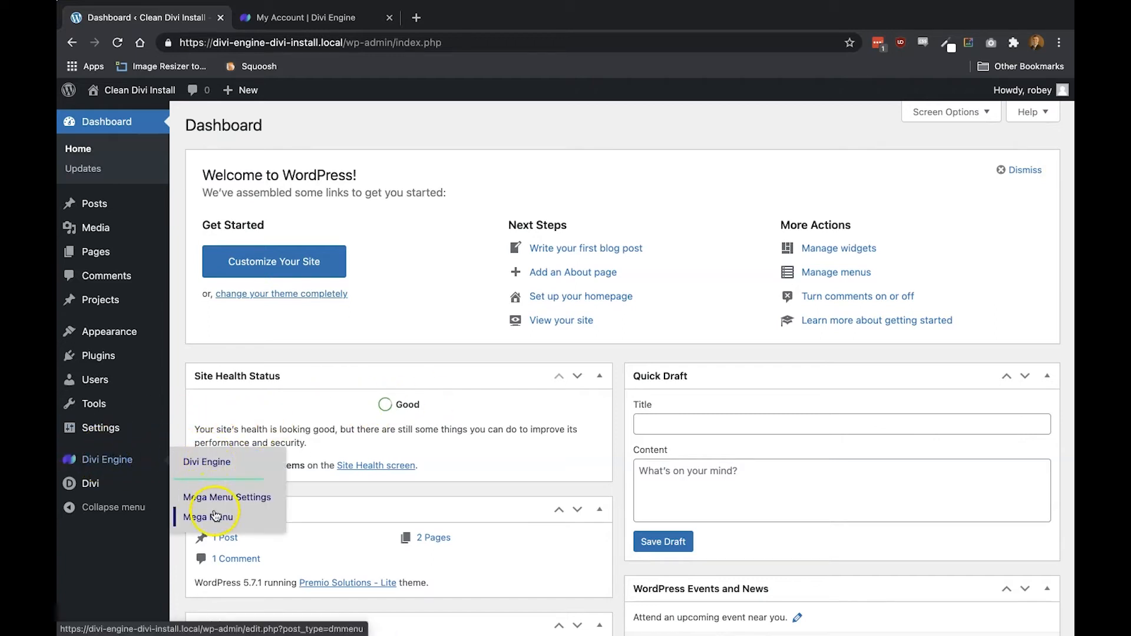
# - Start a new mega menu from the Divi Engine Mega Menu list
pyautogui.click(210, 517)
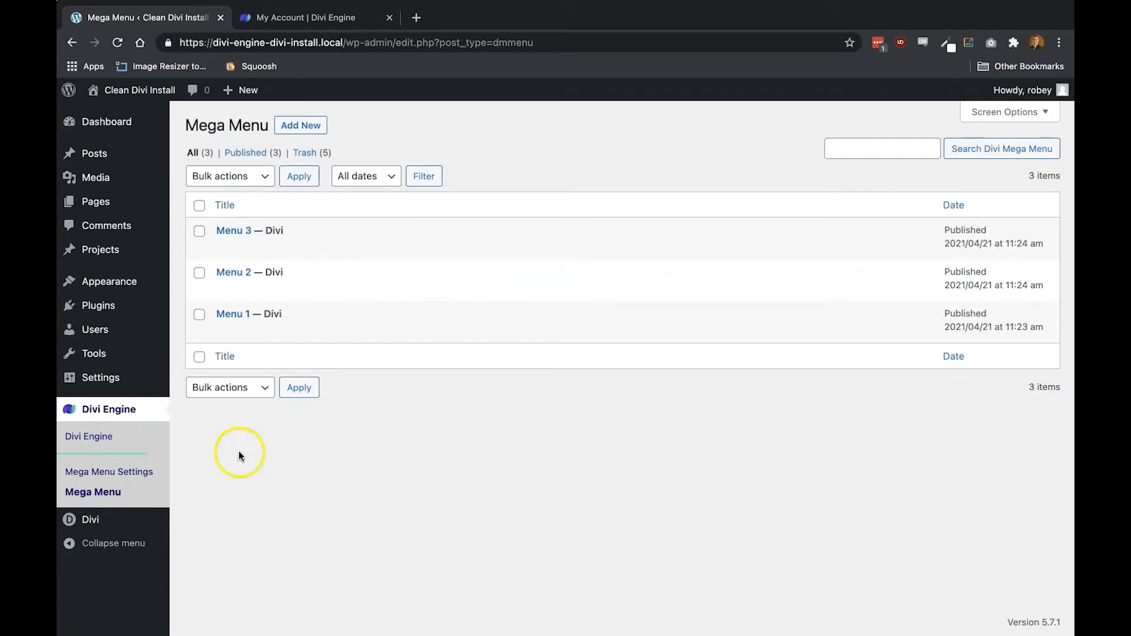
pyautogui.moveTo(339, 133)
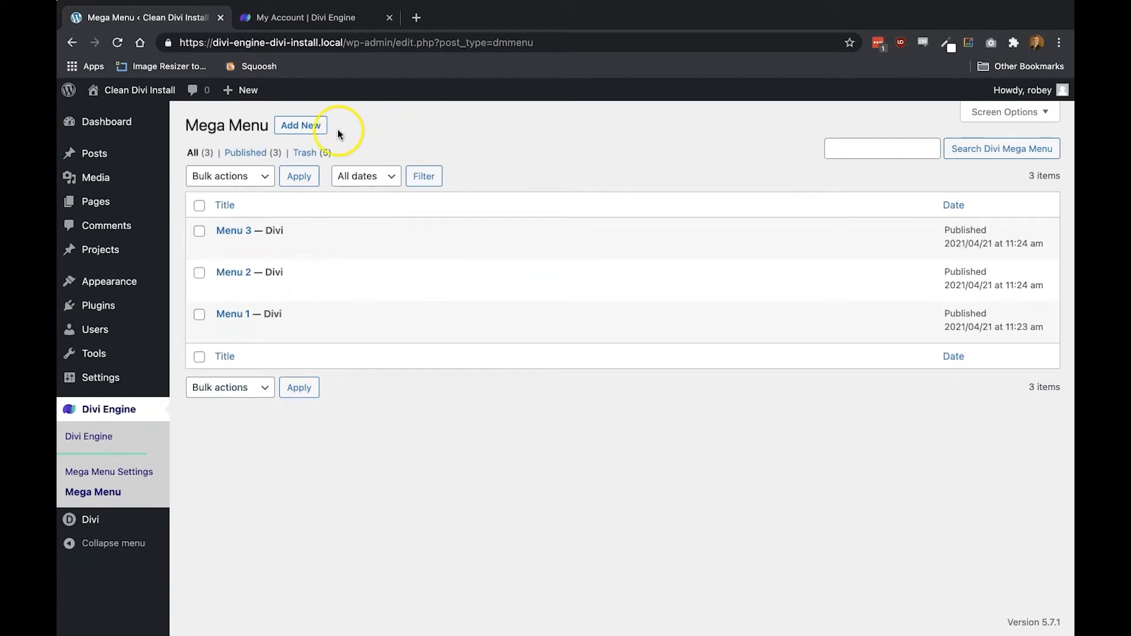
pyautogui.click(301, 125)
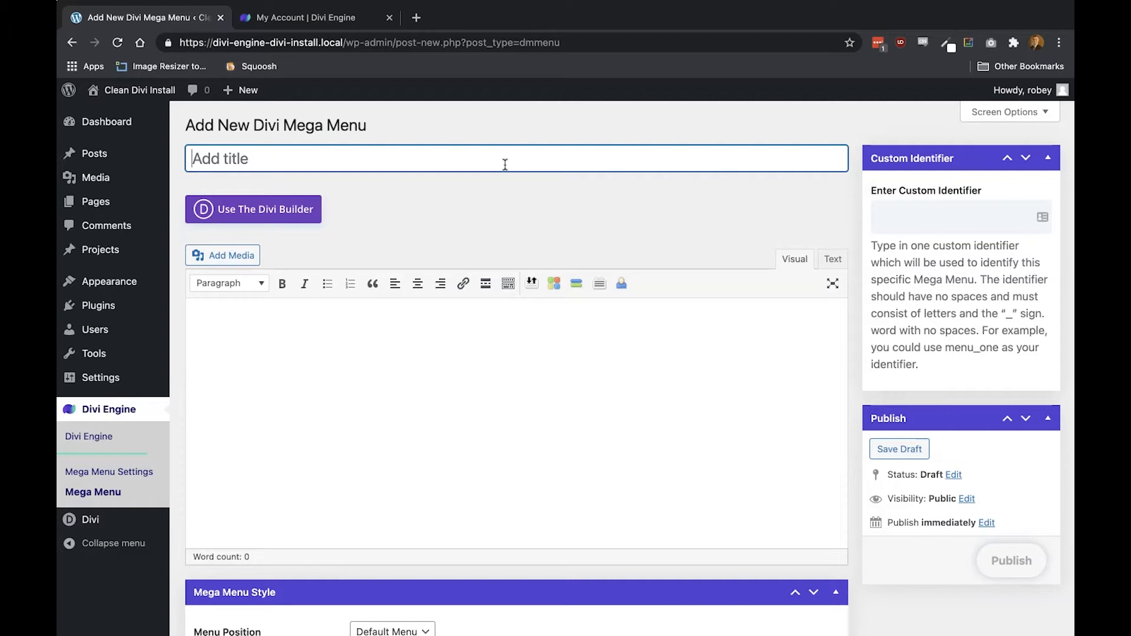
# - Title the mega menu 'Contact Menu' with custom identifier contact_menu
pyautogui.write('Contact Menu')
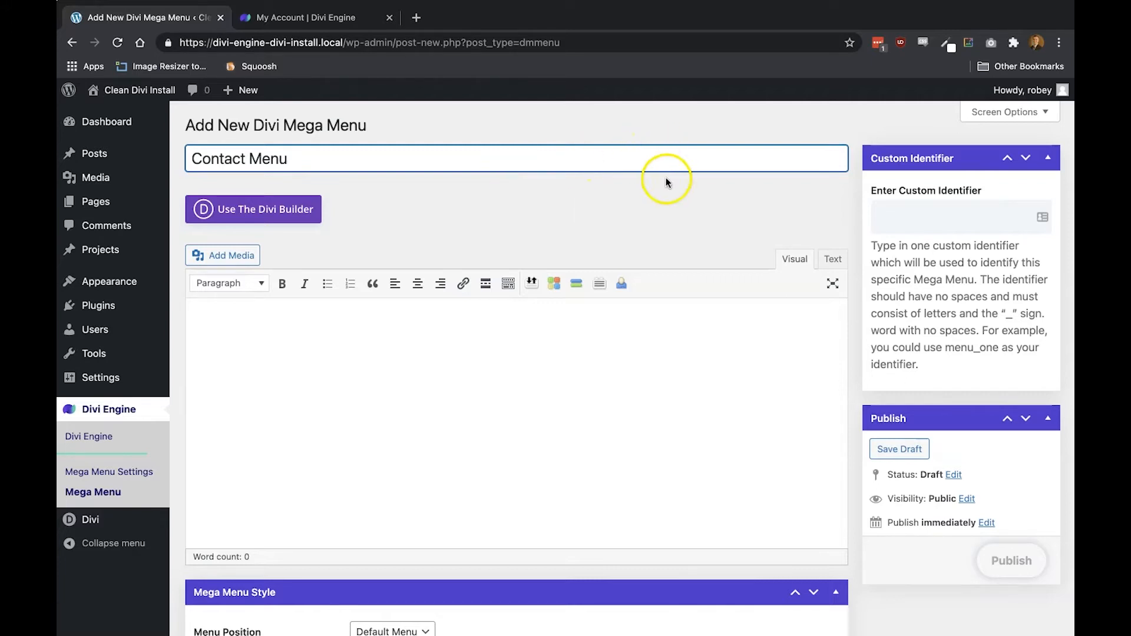
pyautogui.write('contact_menu')
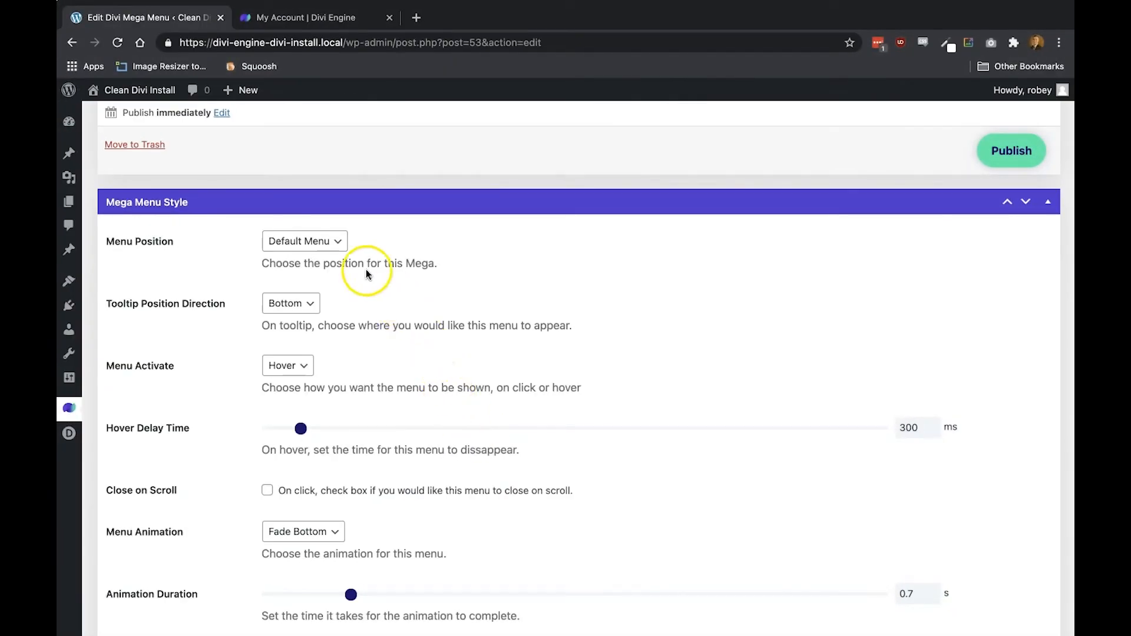
# - Keep Default Menu as the Menu Position in Mega Menu Style
pyautogui.click(304, 241)
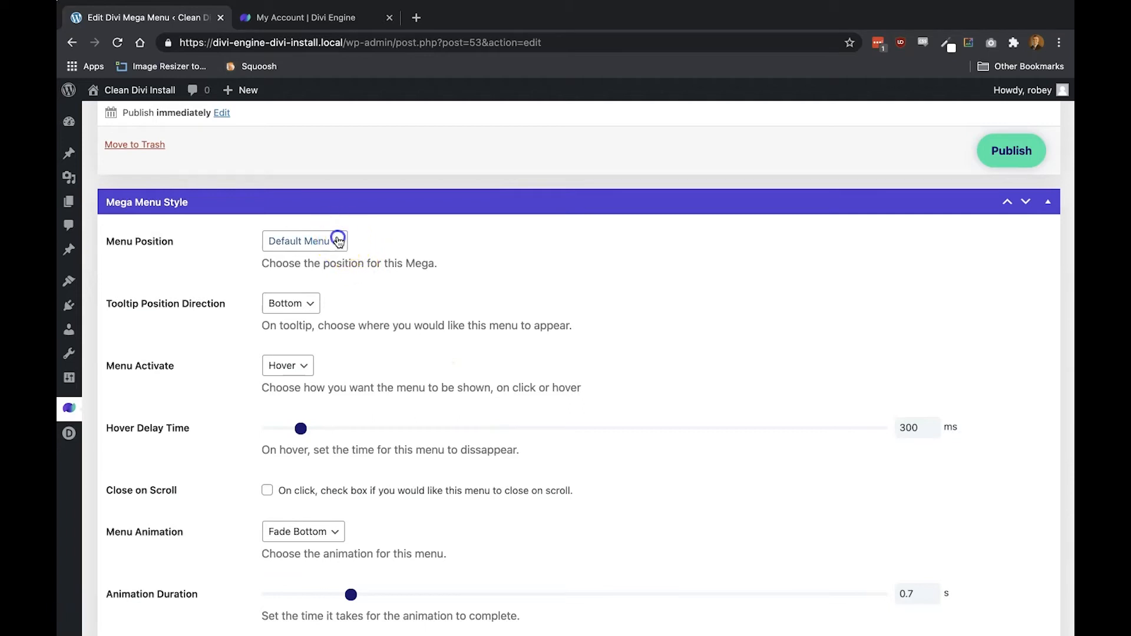
pyautogui.click(304, 241)
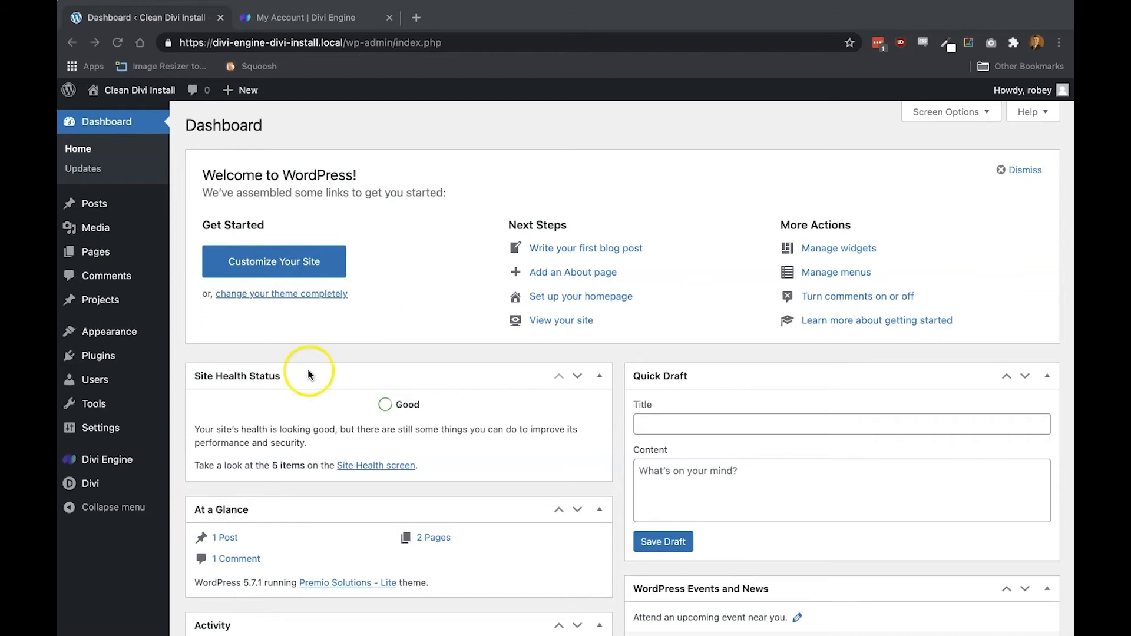
pyautogui.moveTo(116, 338)
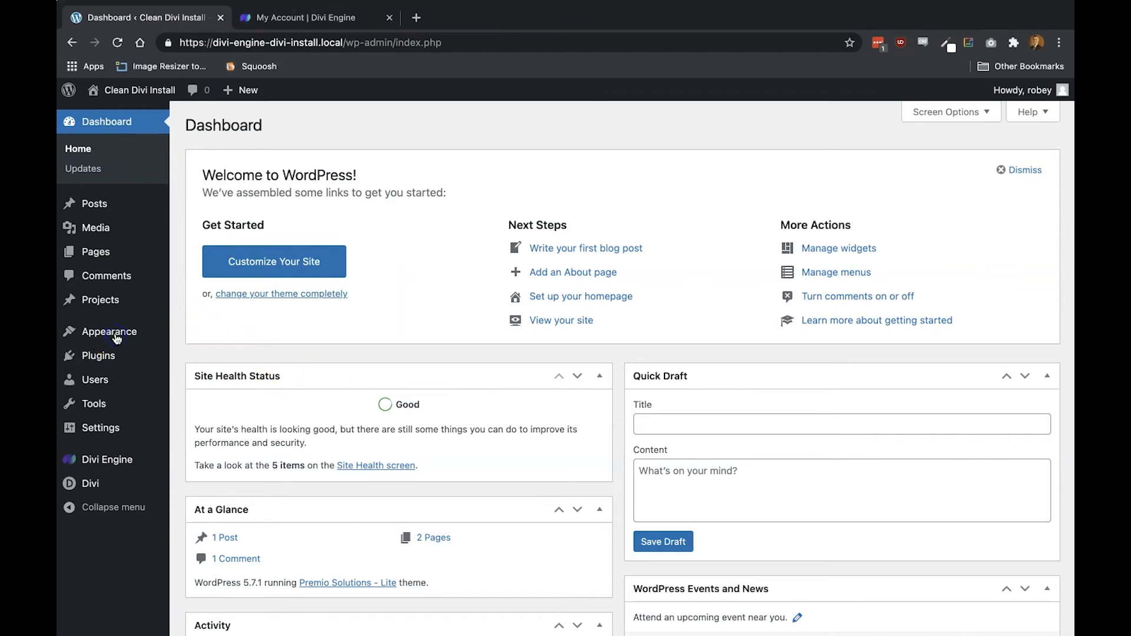
# - Create a navigation menu named 'Contact Menu' under Appearance > Menus
pyautogui.click(197, 394)
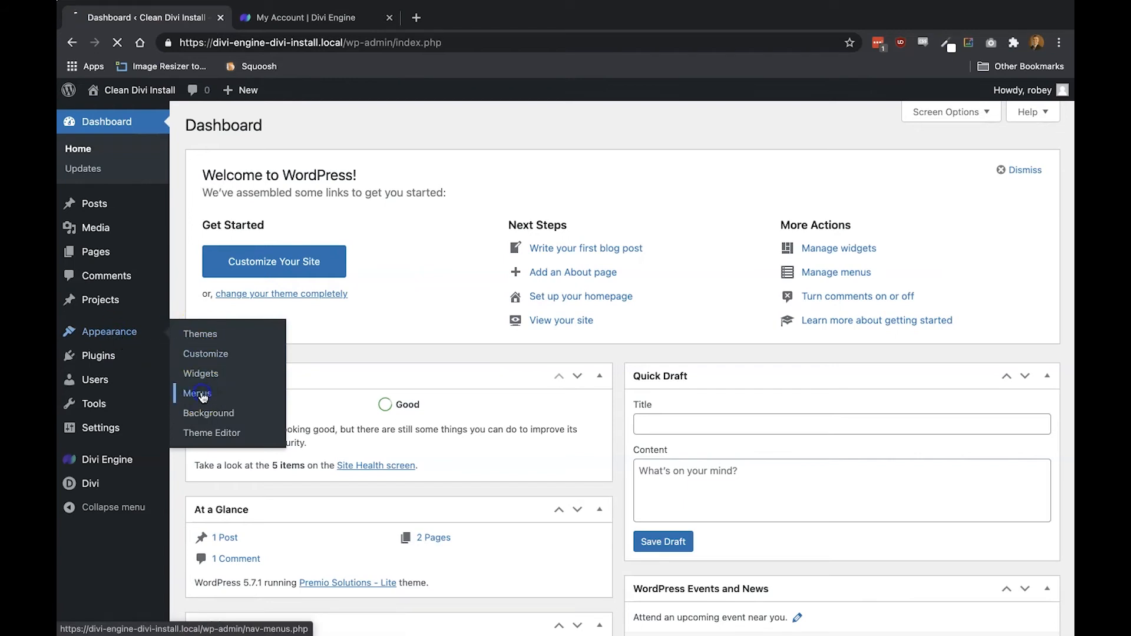
pyautogui.click(197, 393)
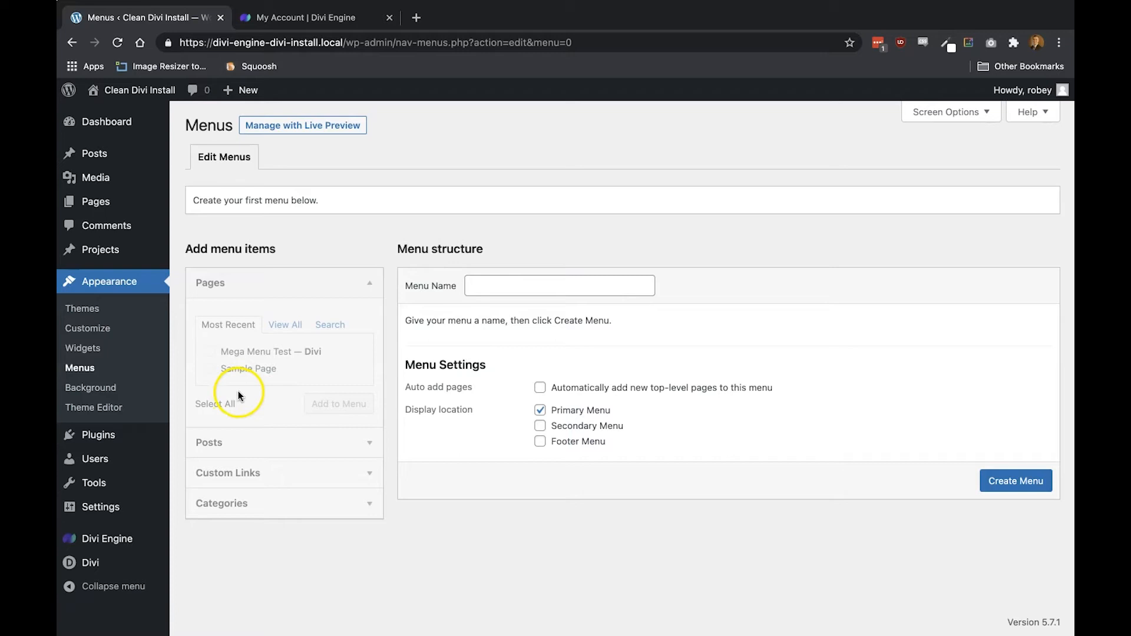
pyautogui.click(558, 285)
pyautogui.write('Contact Menu')
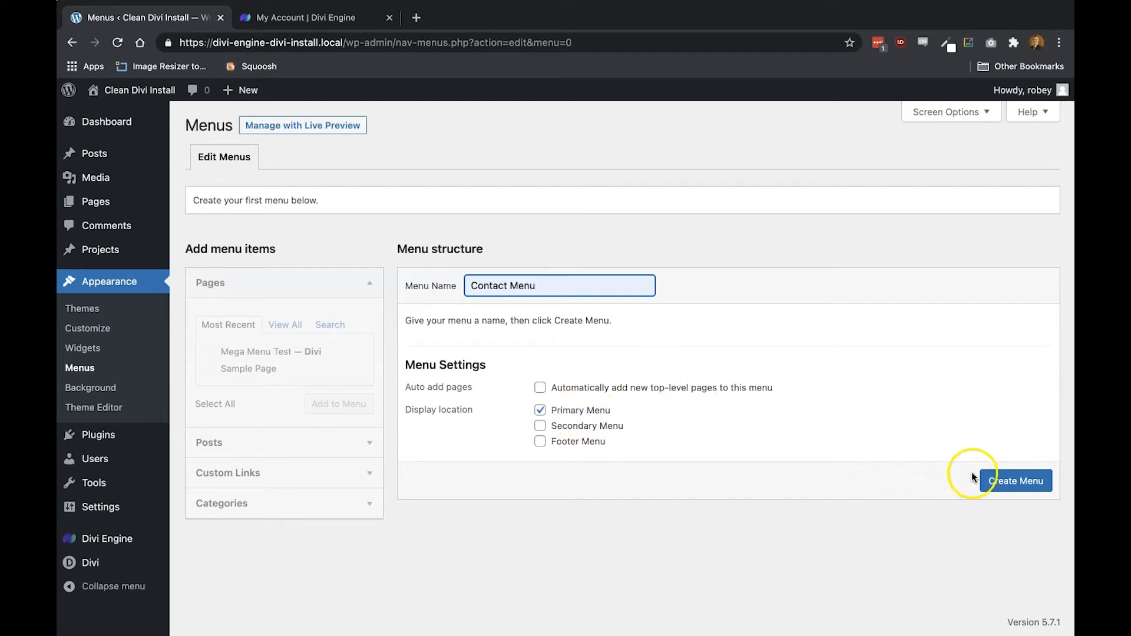
pyautogui.click(1017, 481)
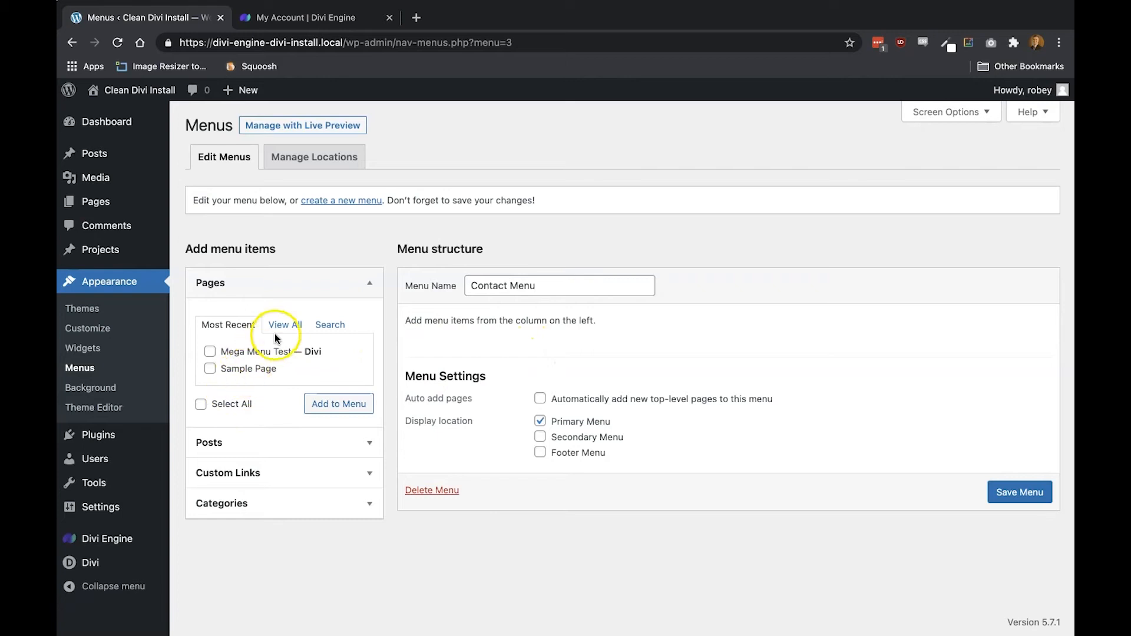
# - Add About and Contact Us custom links with URL # to the Contact Menu and expand Contact Us
pyautogui.click(284, 325)
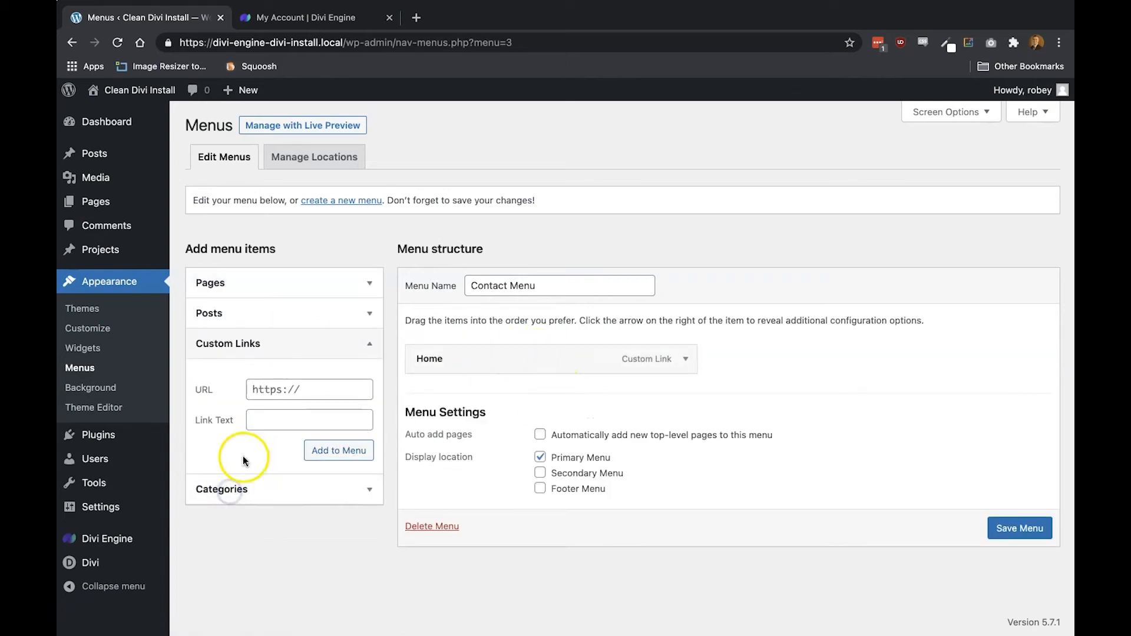
pyautogui.write('Ab')
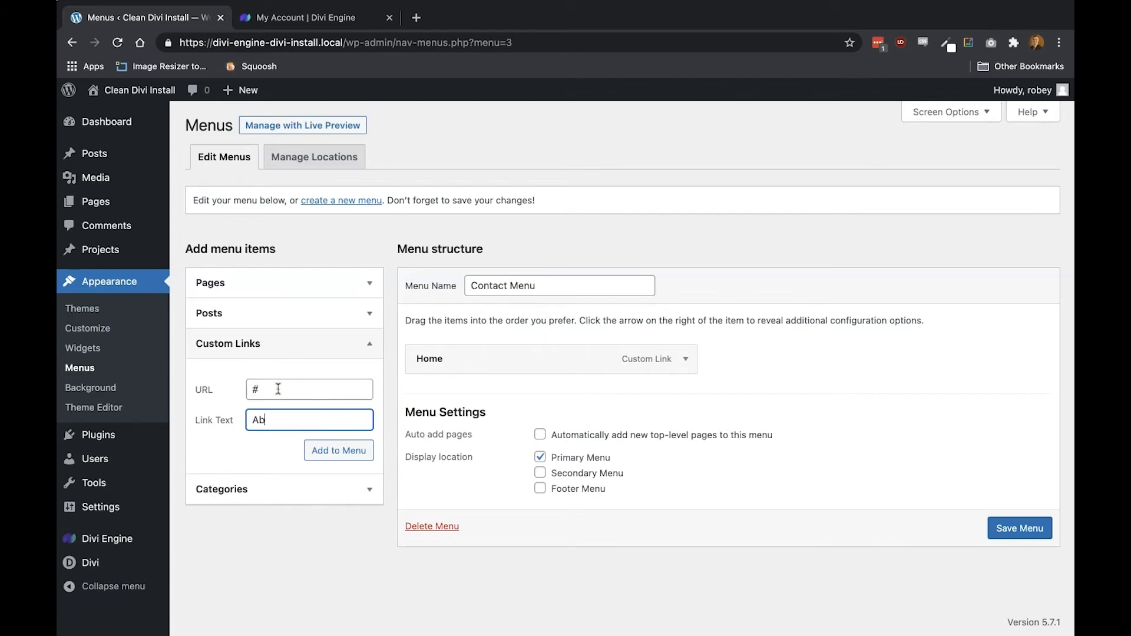
pyautogui.click(338, 450)
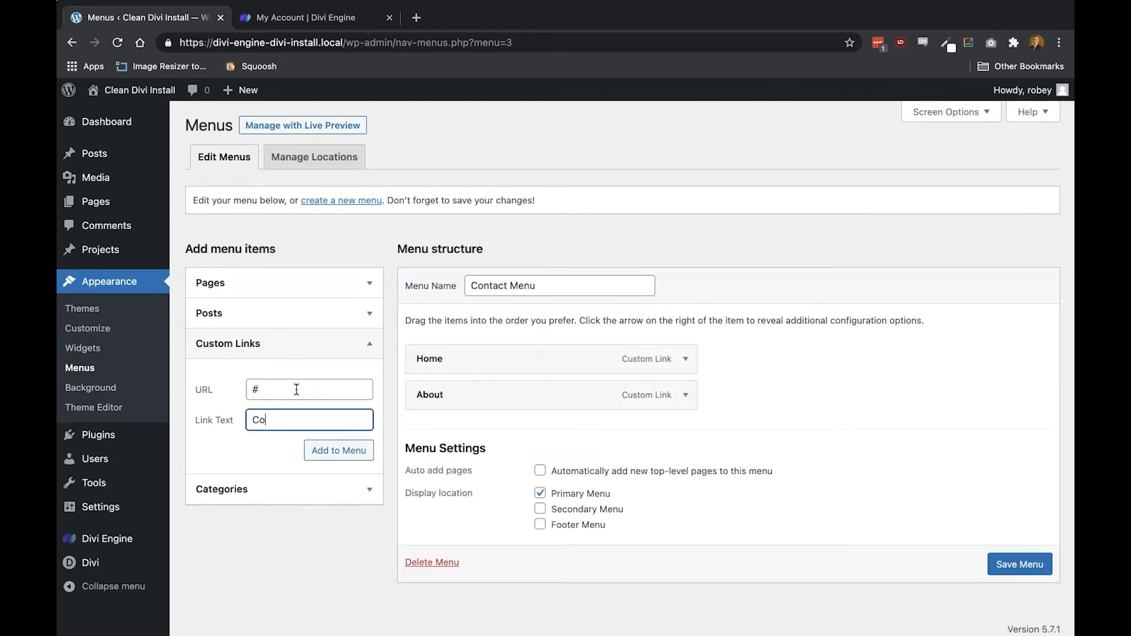
pyautogui.click(339, 451)
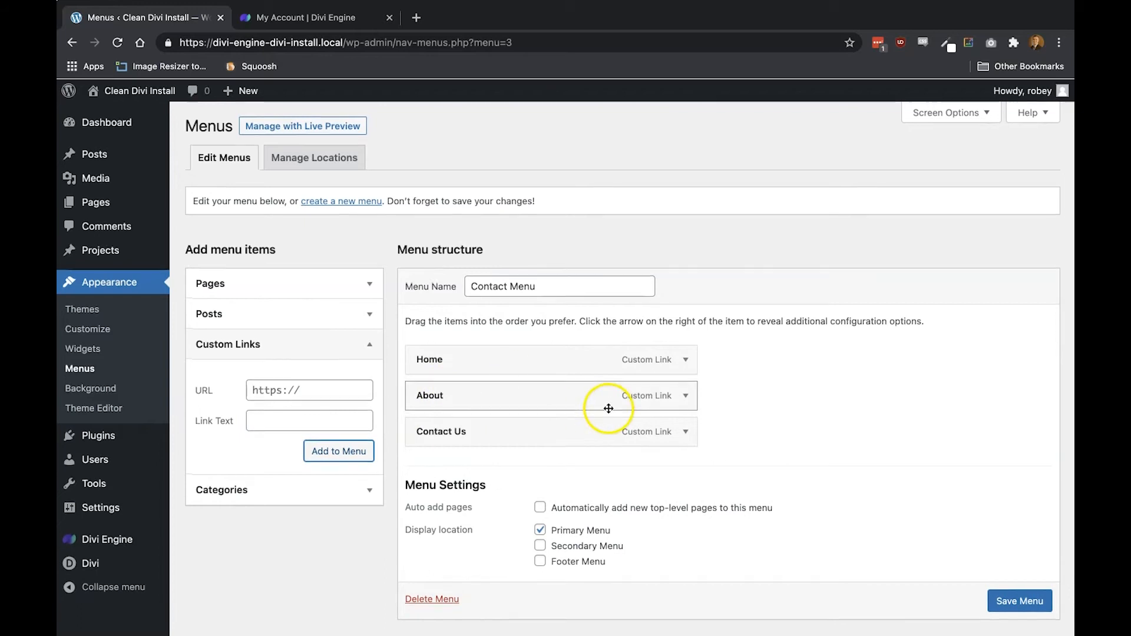
pyautogui.click(690, 431)
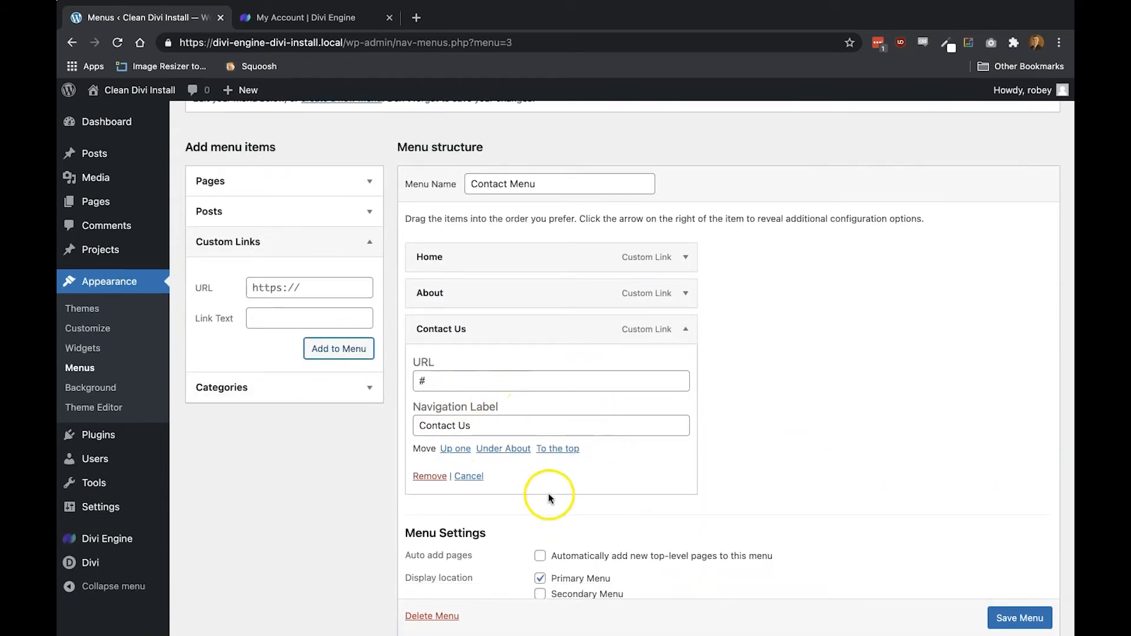
pyautogui.click(436, 380)
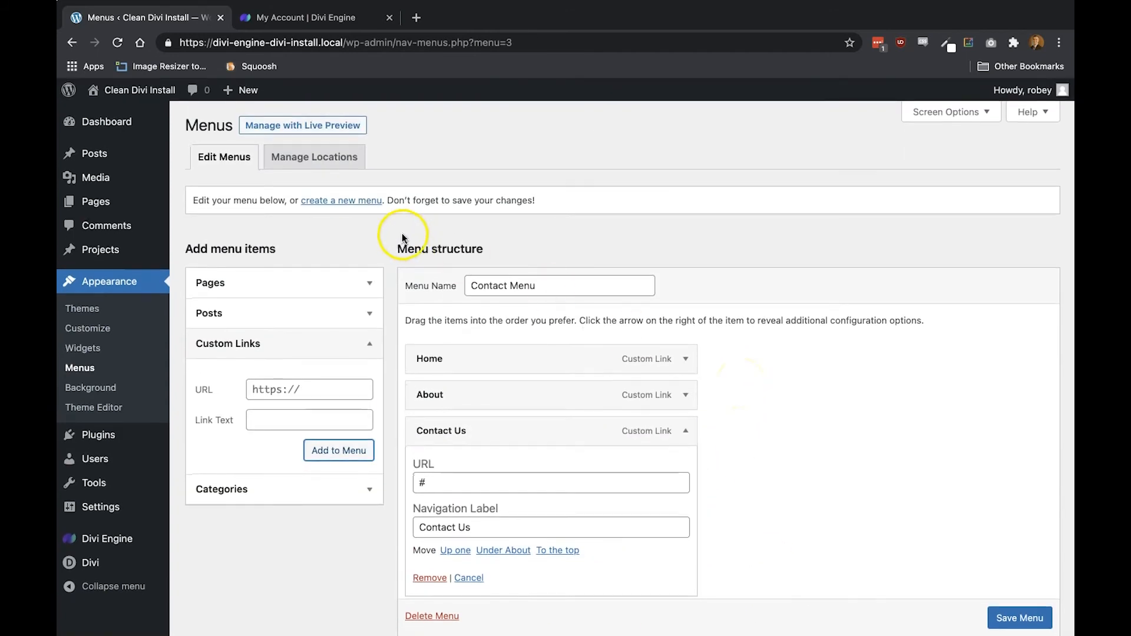
# - Enable CSS Classes via Screen Options, give Contact Us the class mm_contact, and save the menu
pyautogui.click(946, 112)
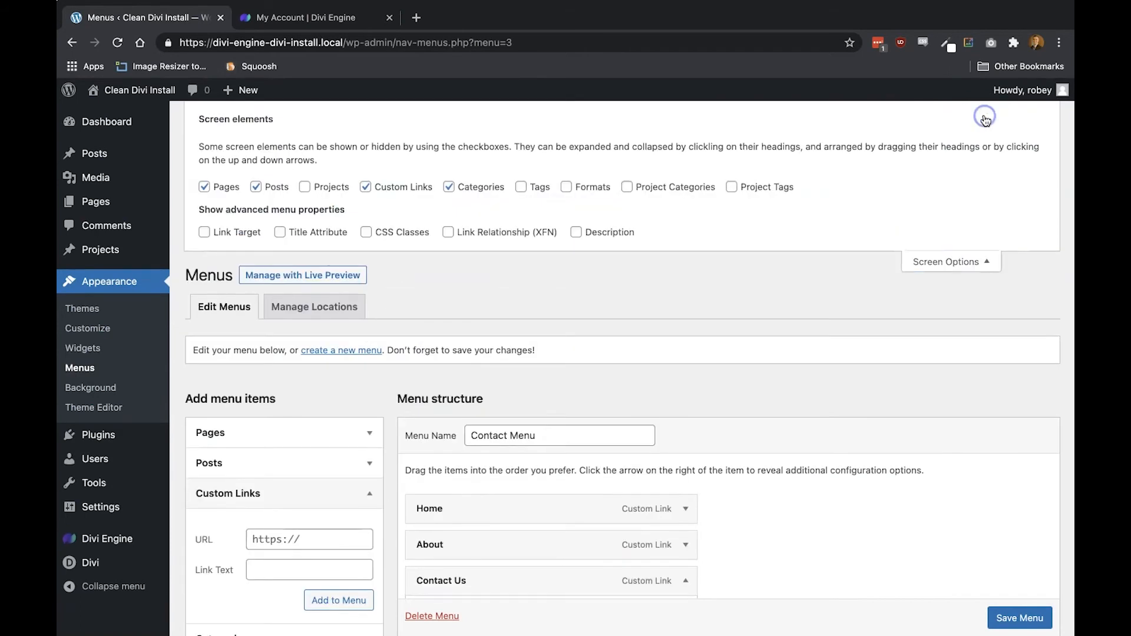
pyautogui.moveTo(367, 242)
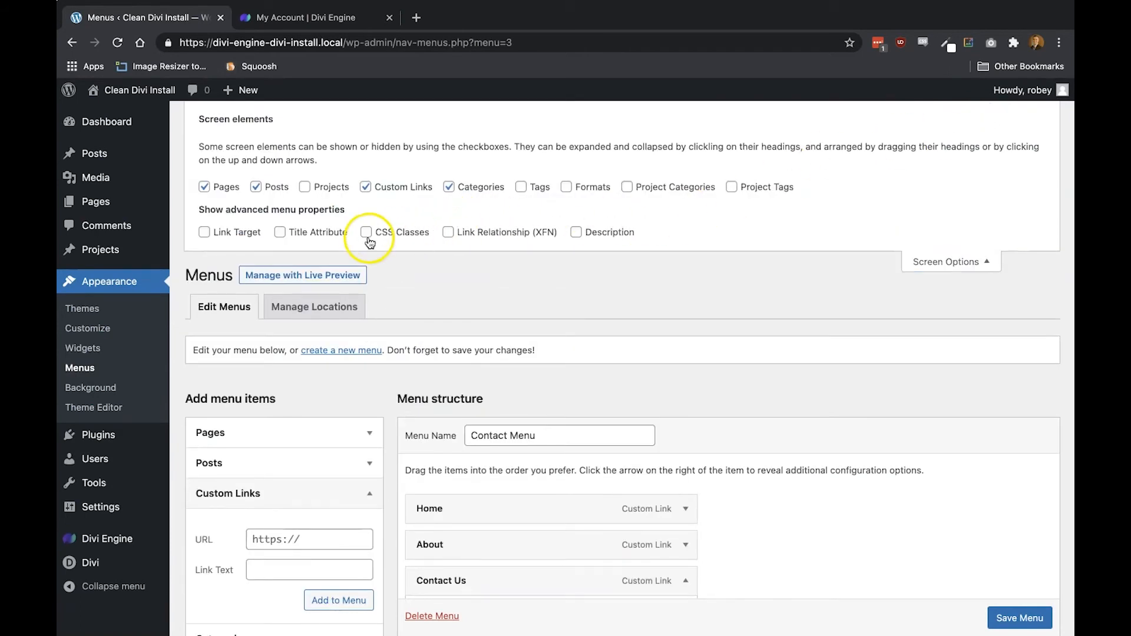
pyautogui.click(365, 232)
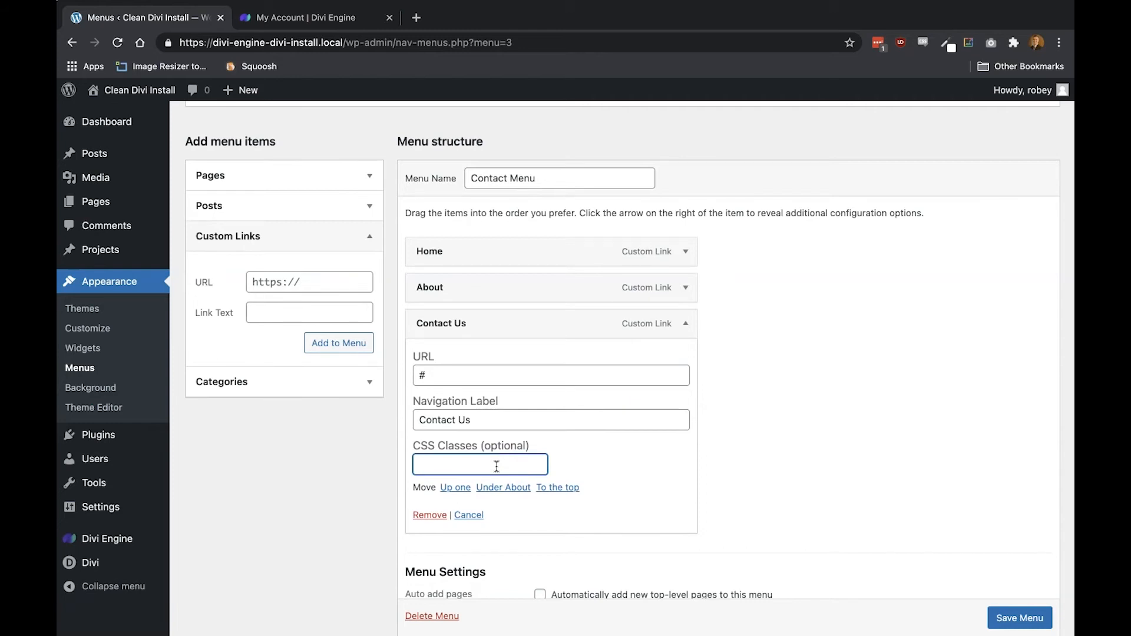
pyautogui.write('mm_')
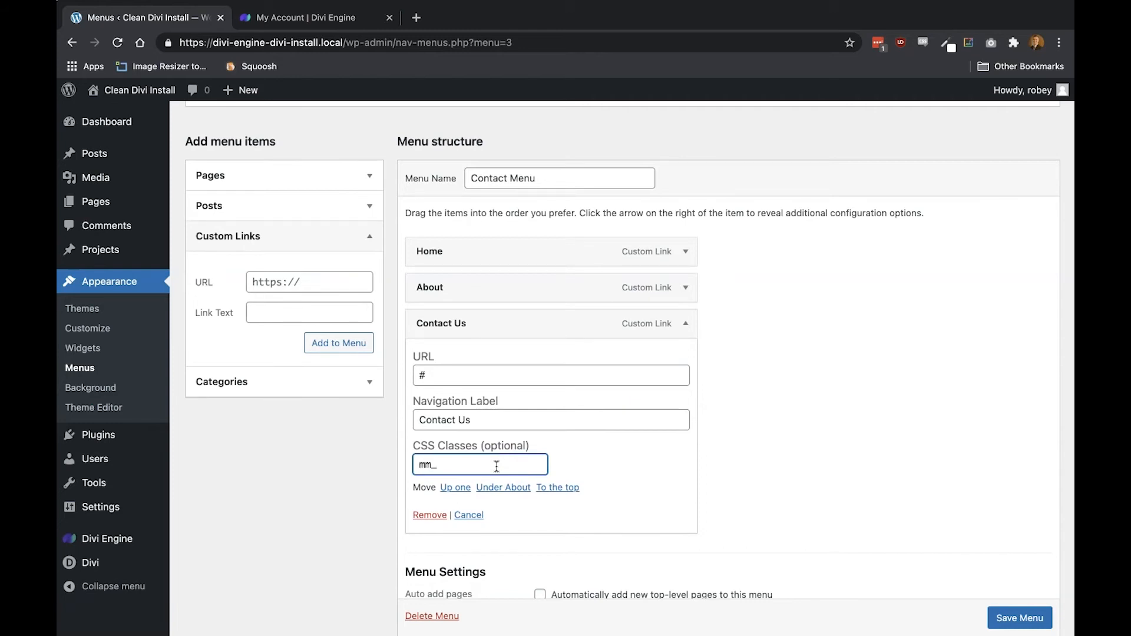
pyautogui.write('contact')
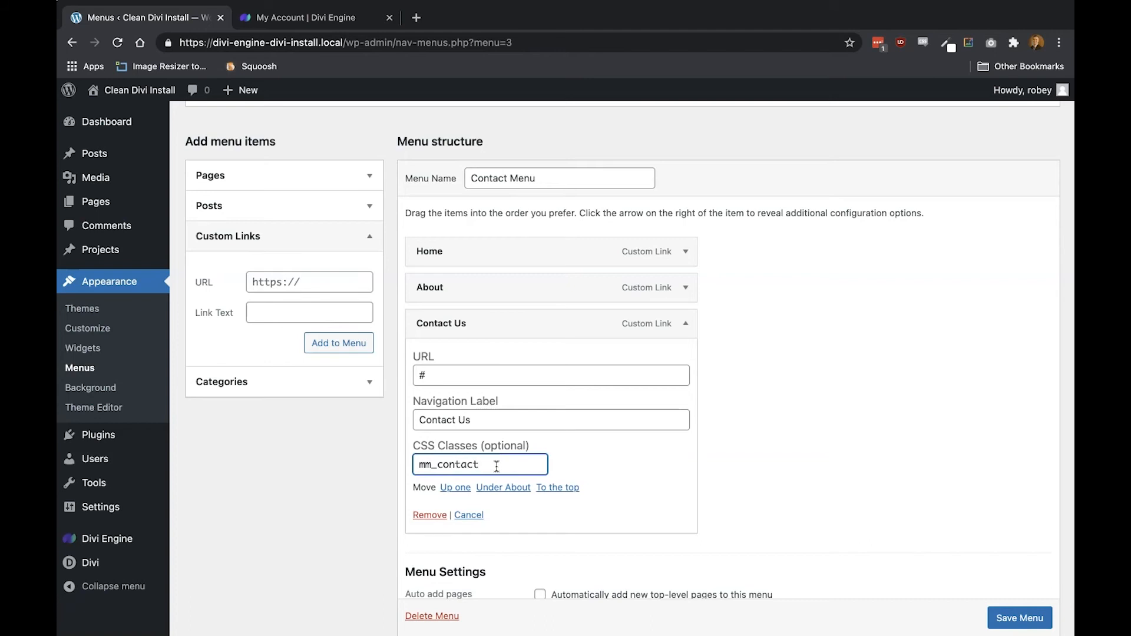
pyautogui.click(1019, 617)
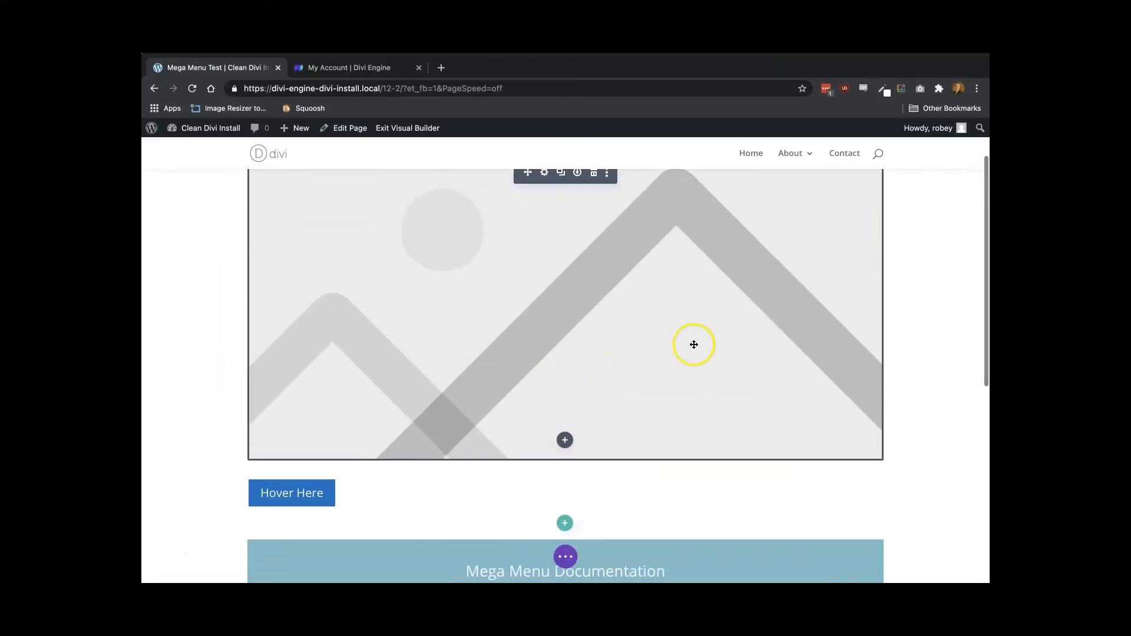
# - Set the Hover Here button's CSS Class to menu_three under Advanced > CSS ID & Classes
pyautogui.scroll(-3)
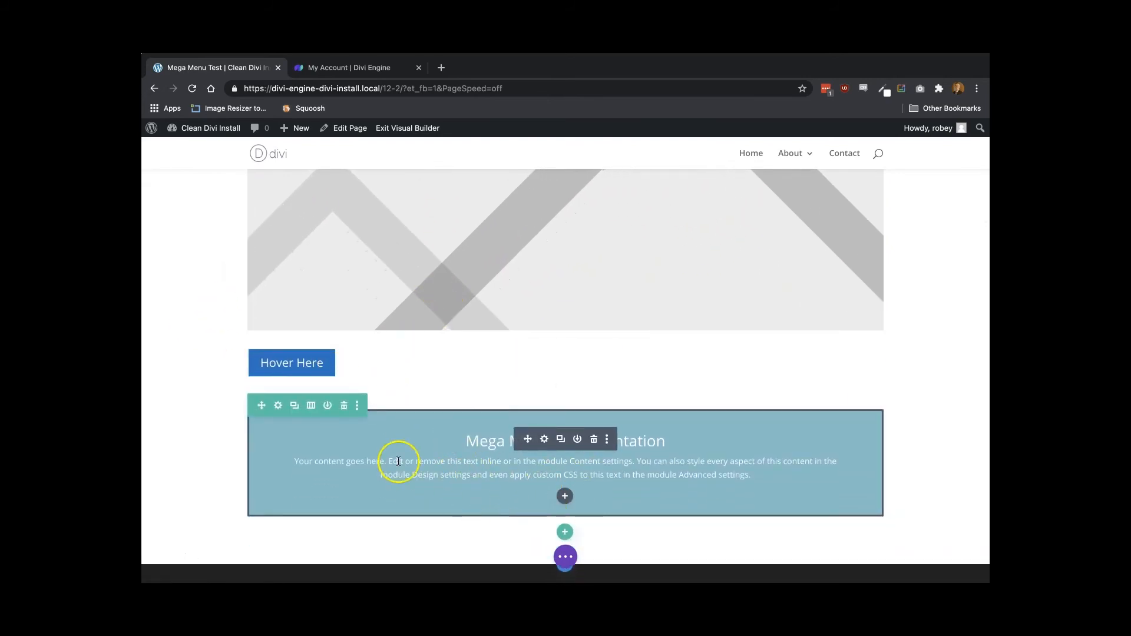
pyautogui.moveTo(301, 429)
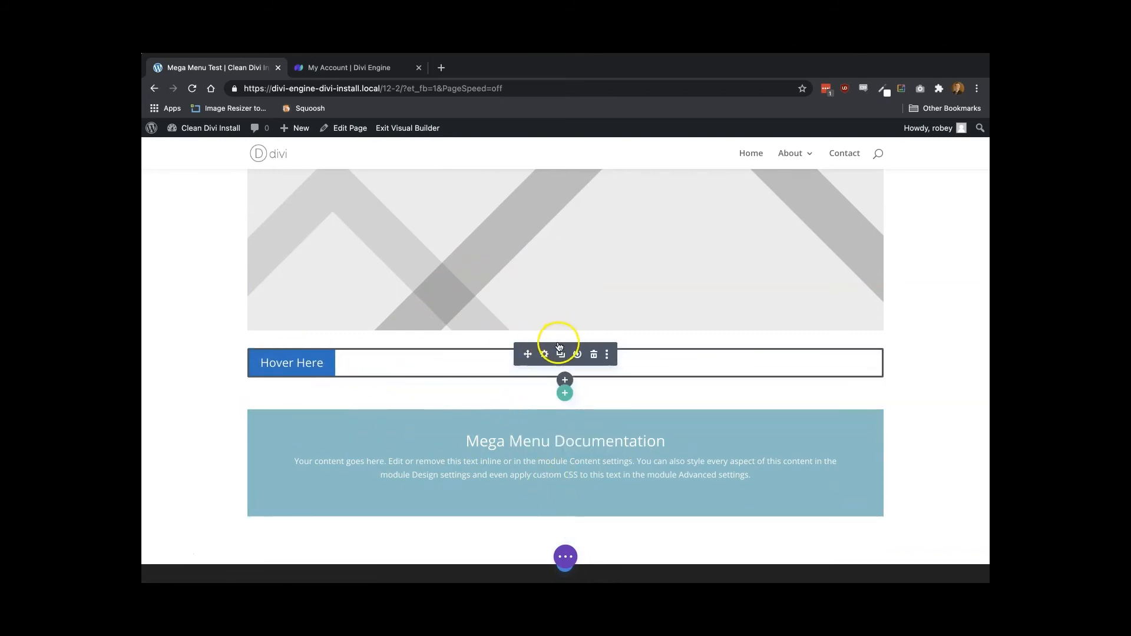
pyautogui.click(561, 354)
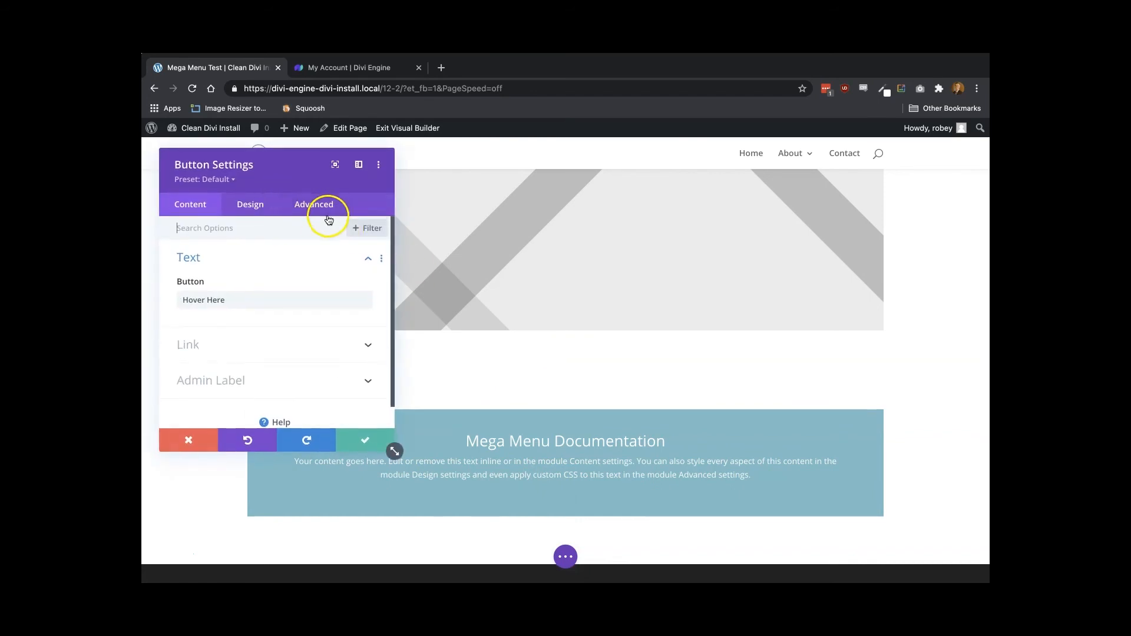
pyautogui.click(313, 204)
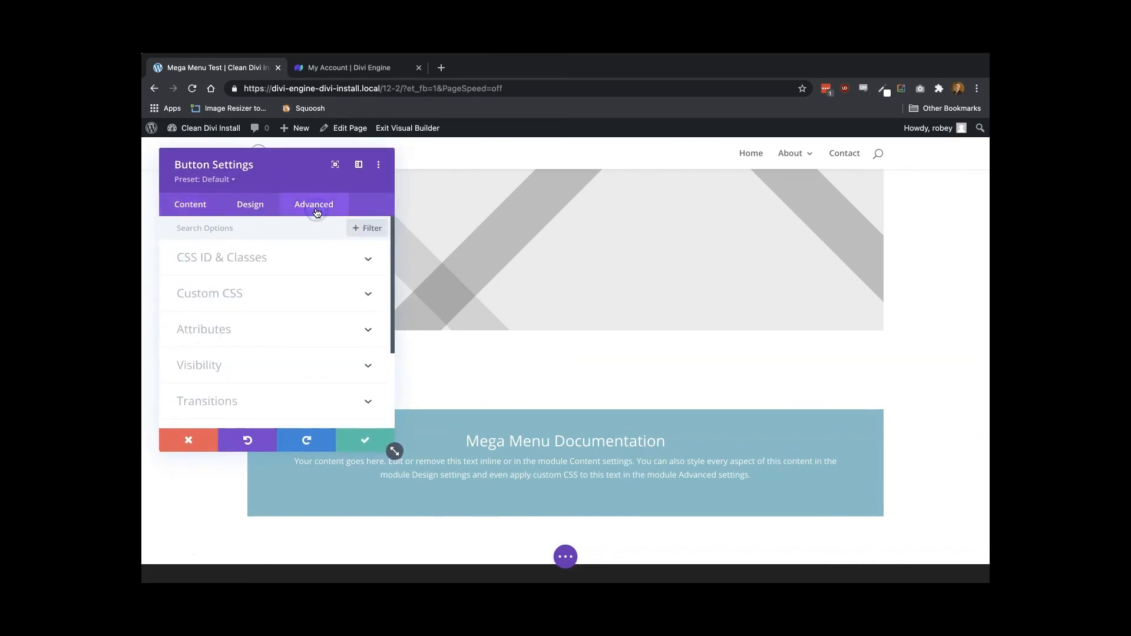
pyautogui.click(221, 258)
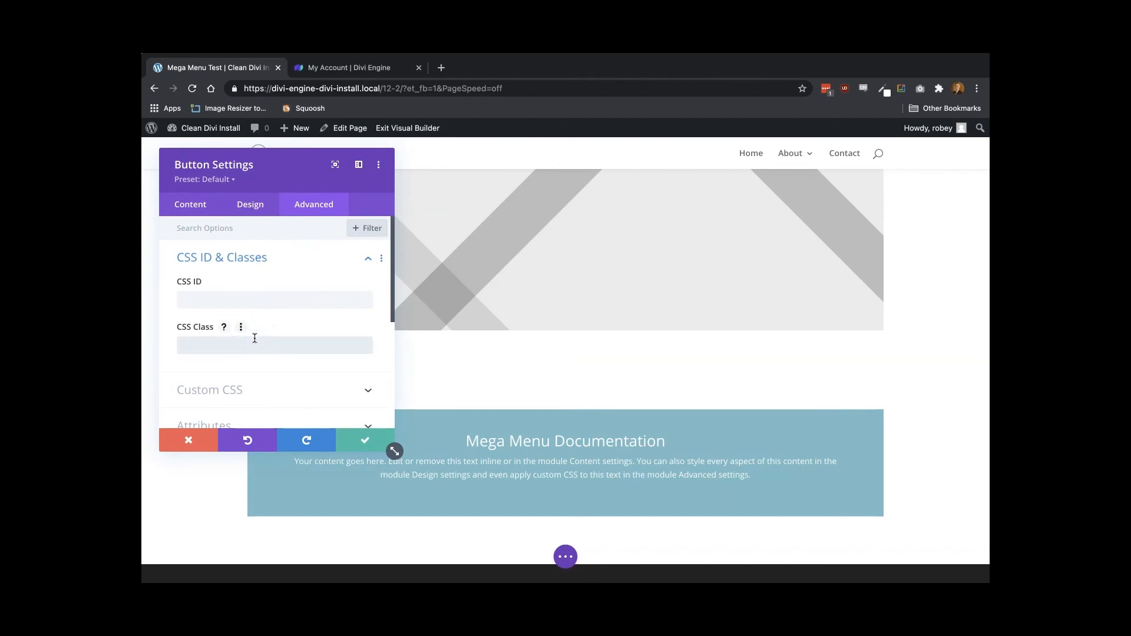
pyautogui.write('menu_three')
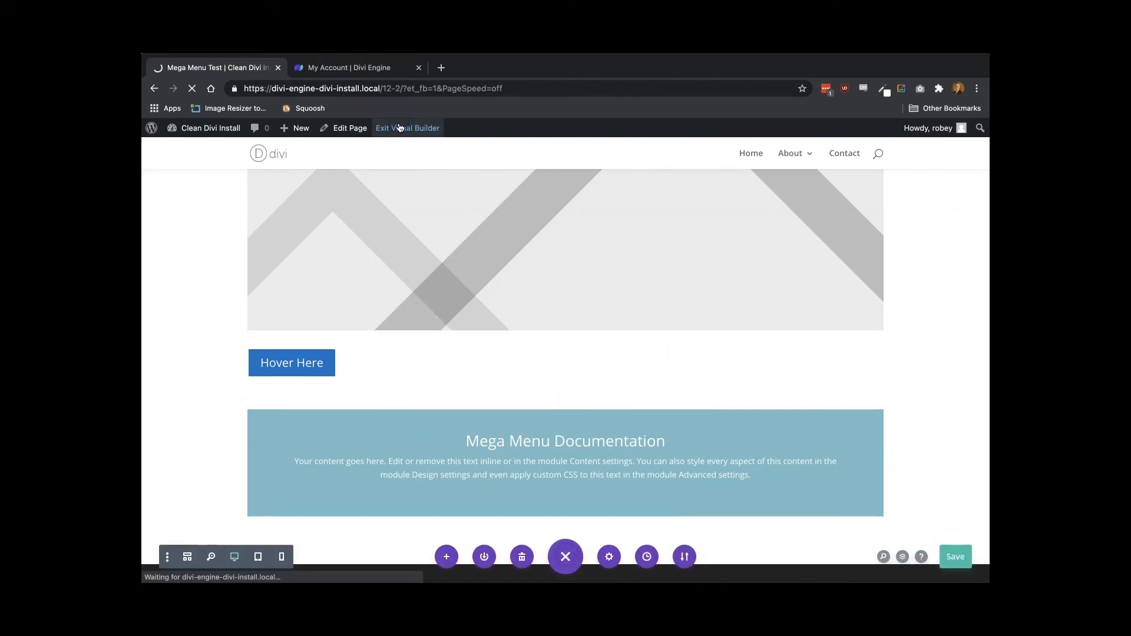
# - Exit the Visual Builder and scroll the live page down to the Hover Here button
pyautogui.click(407, 127)
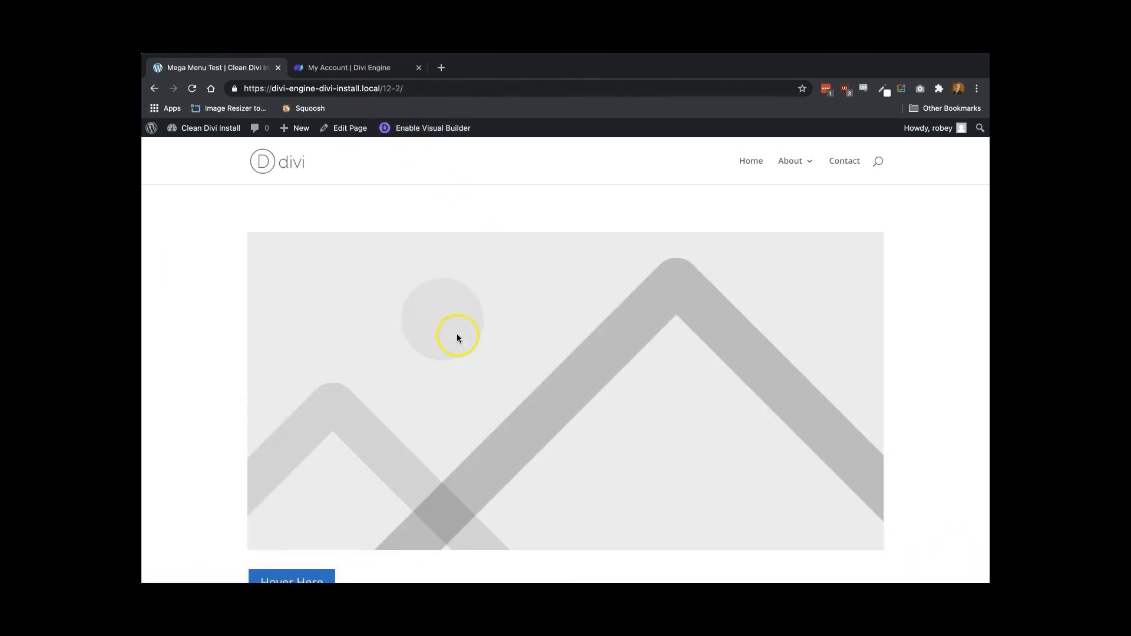
pyautogui.scroll(-3)
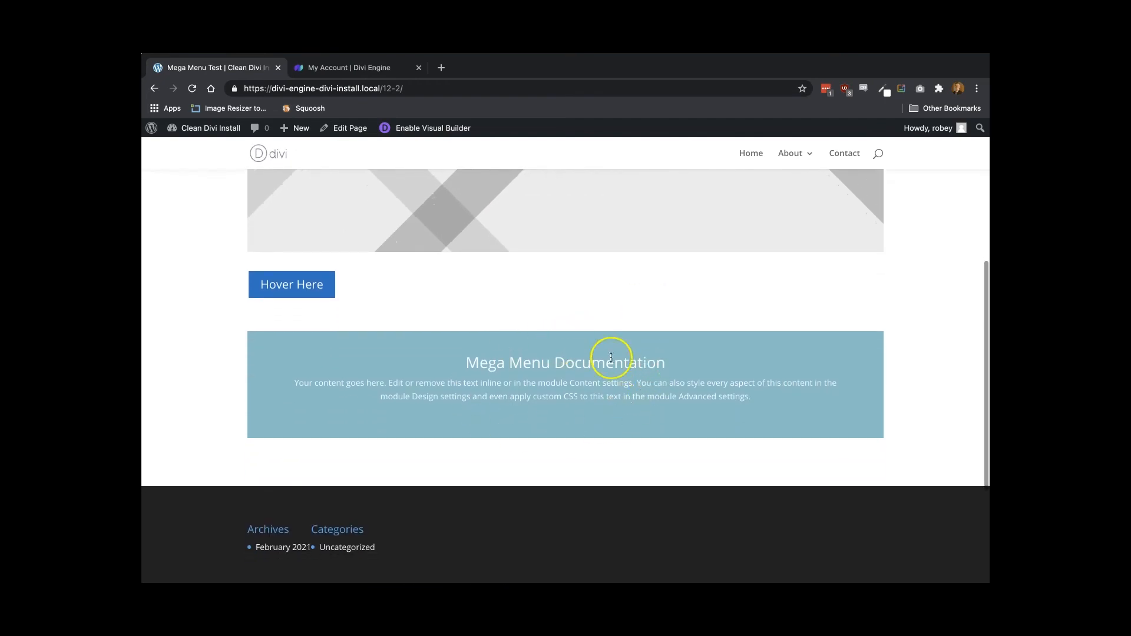
pyautogui.scroll(-3)
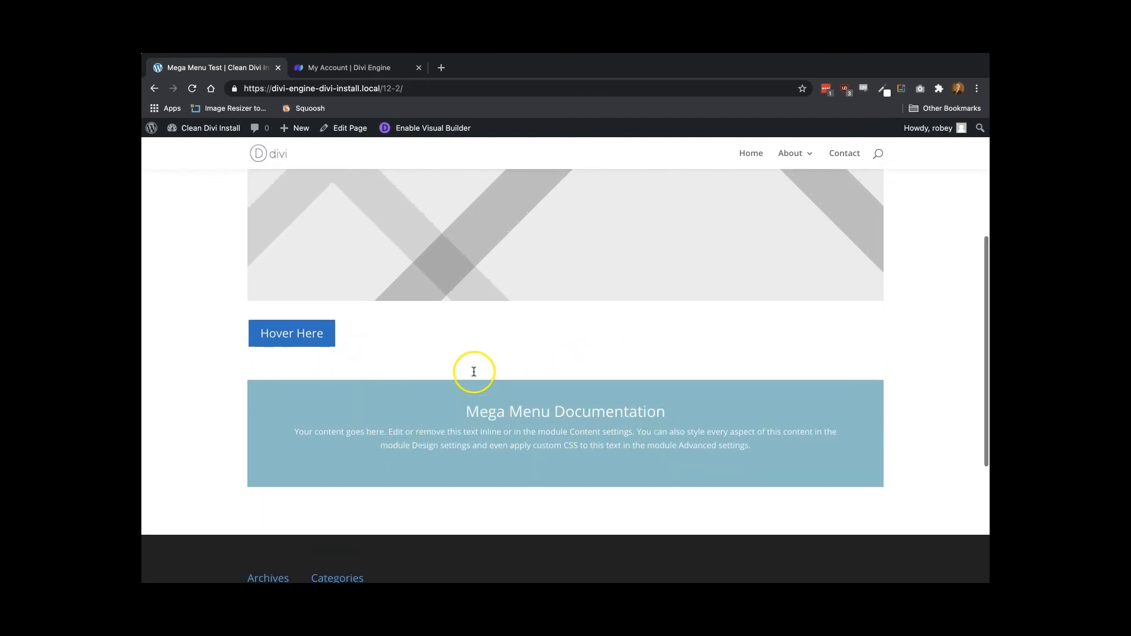